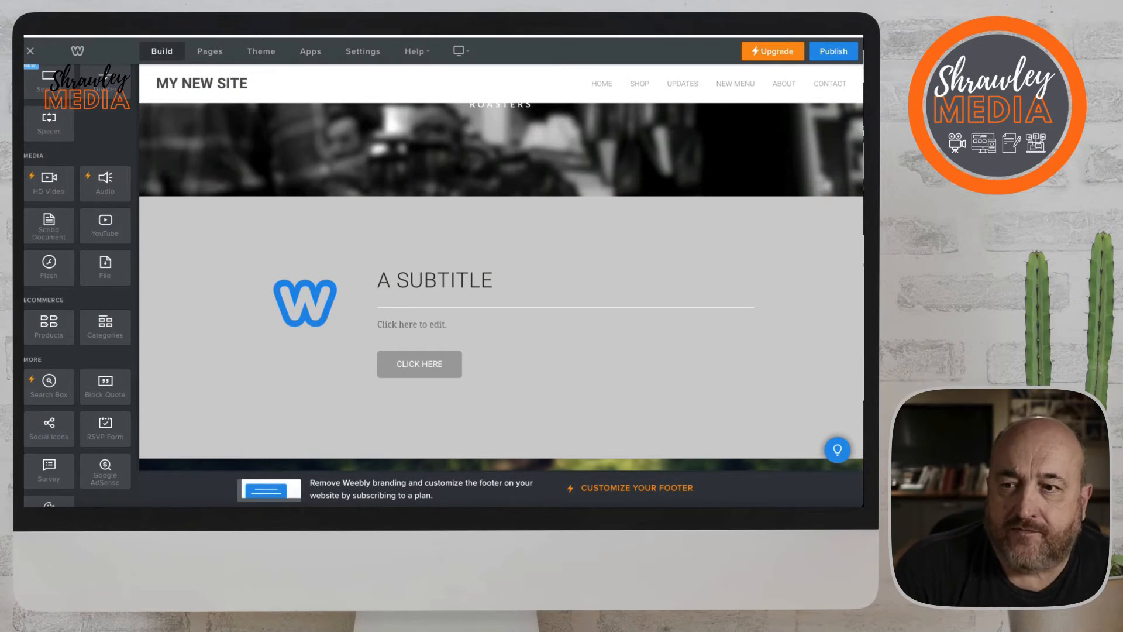
mouse_move(105, 267)
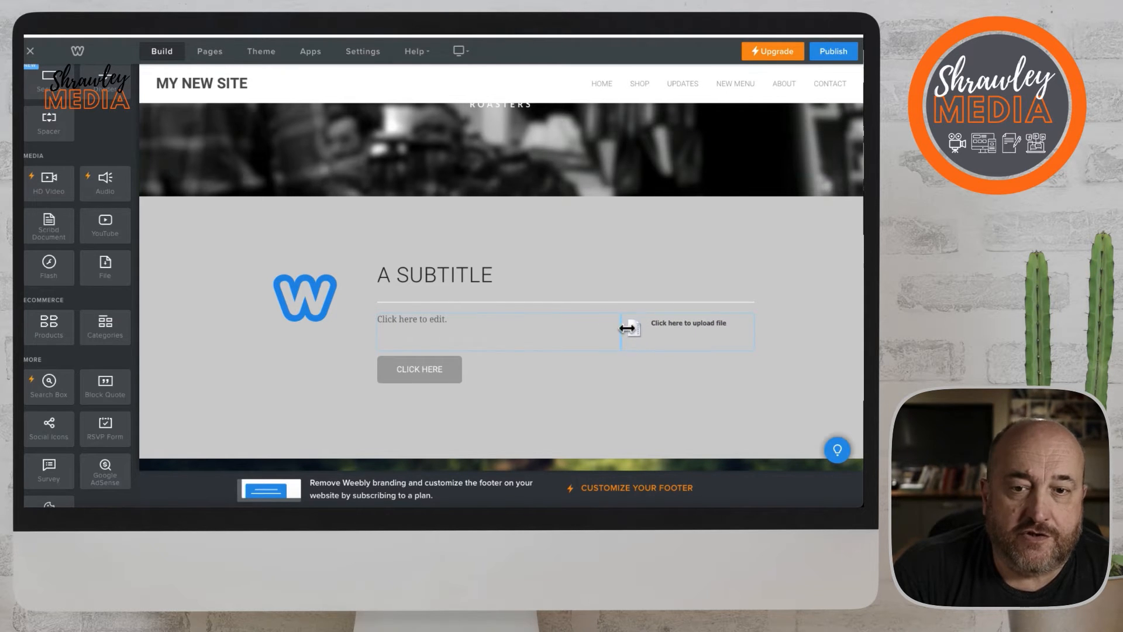
Step: Rename the new File element's display name to 'Download Form'
click(686, 330)
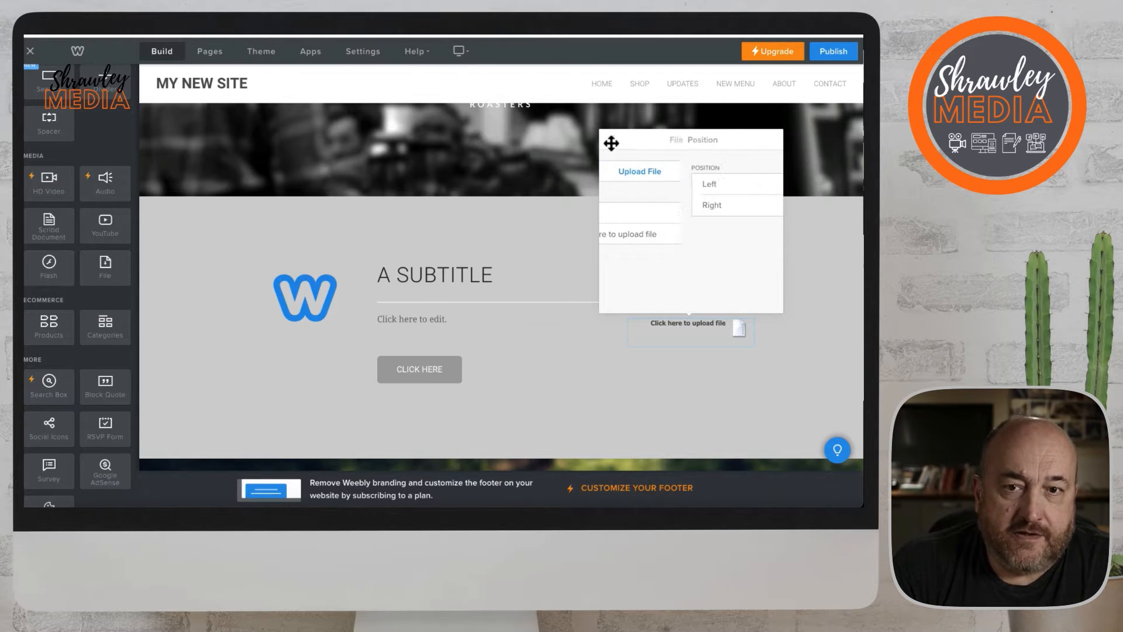
click(711, 206)
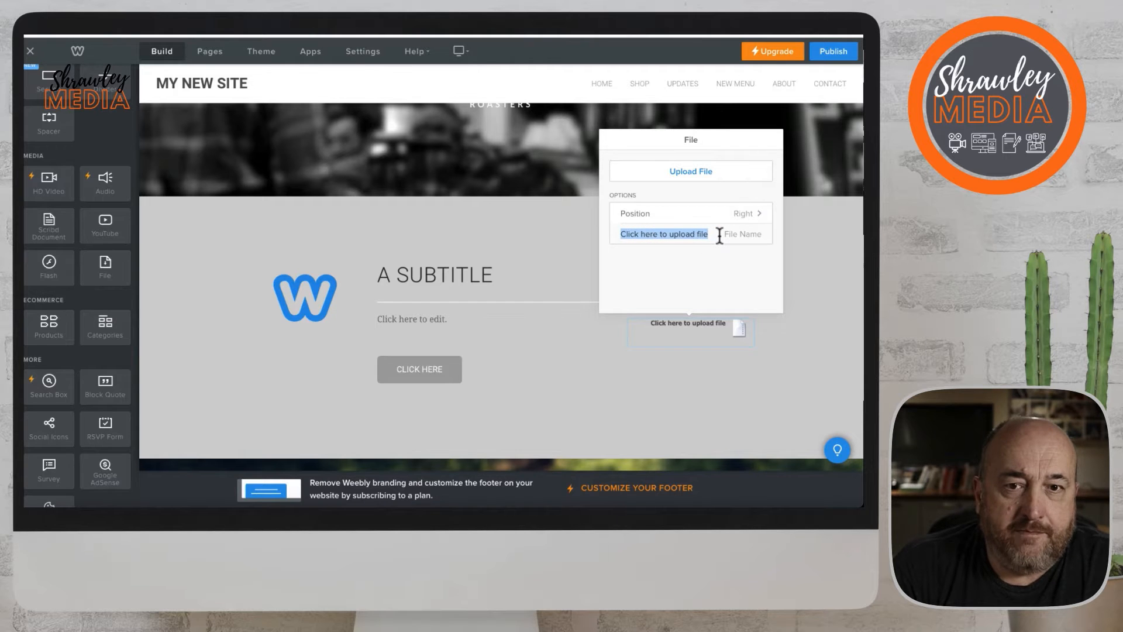
text(Download Form)
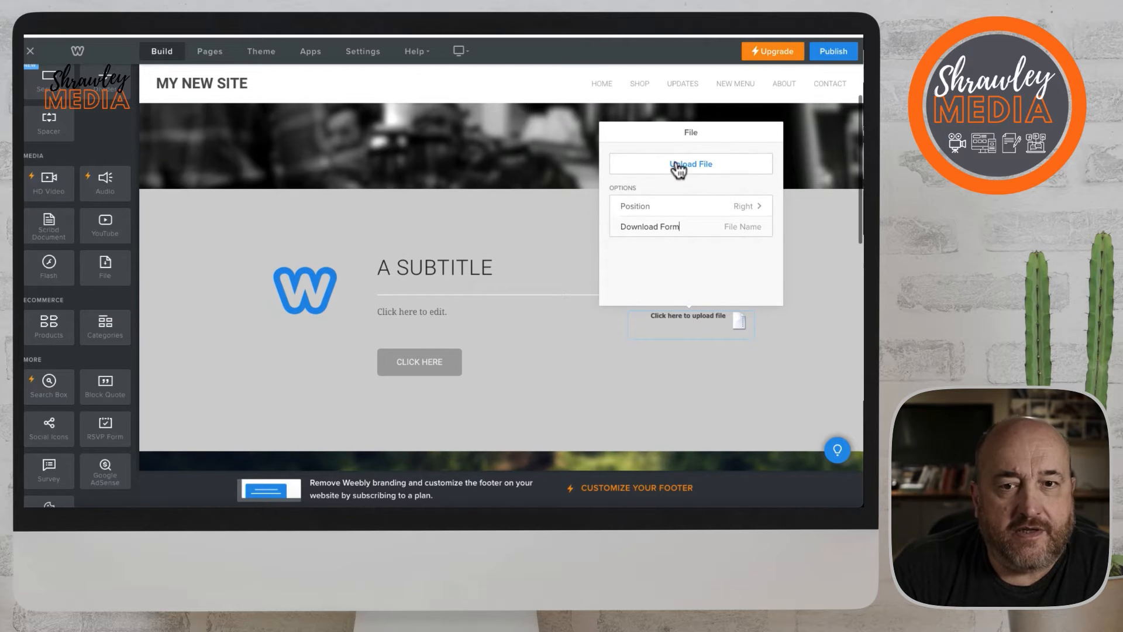
Step: Upload build_your_own_website_logo.png from the computer as the download file
click(689, 164)
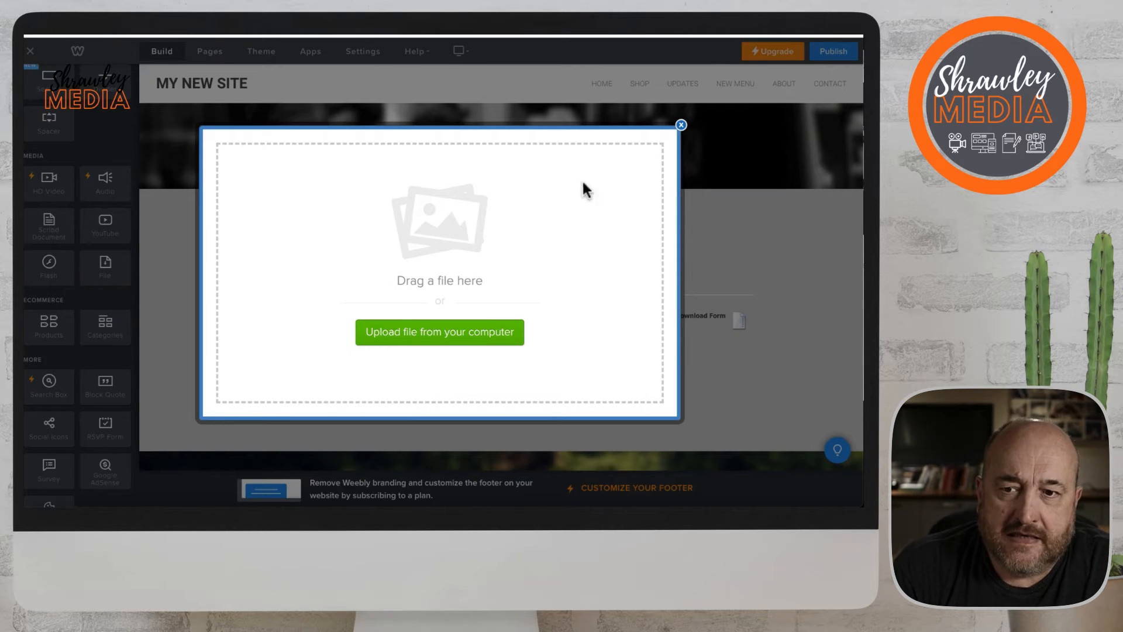
click(439, 331)
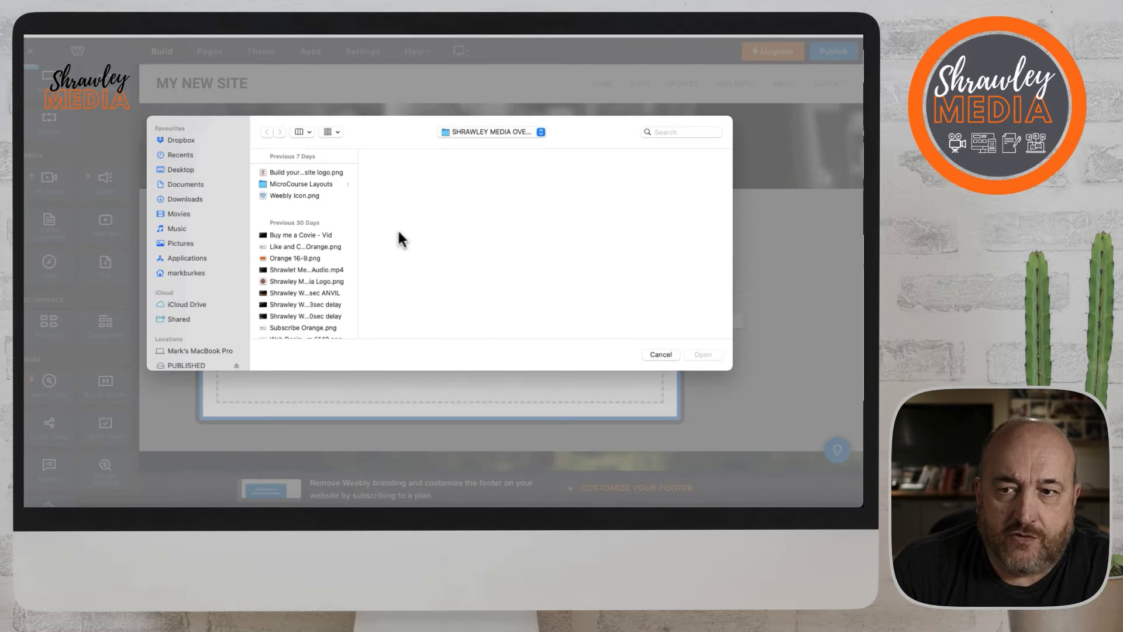
click(306, 172)
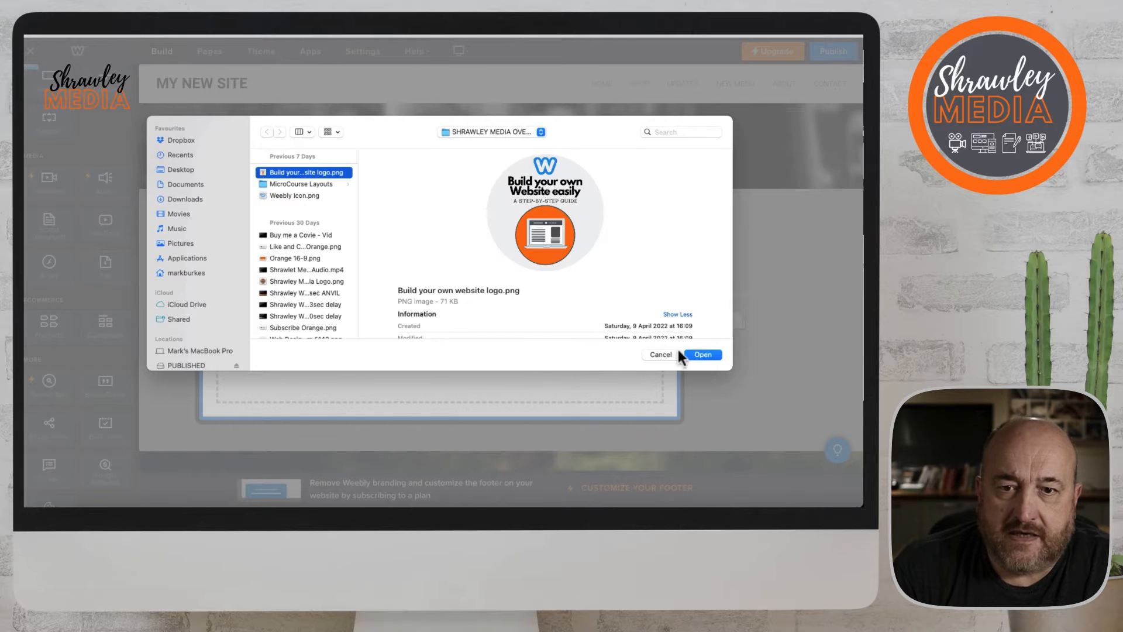
click(703, 354)
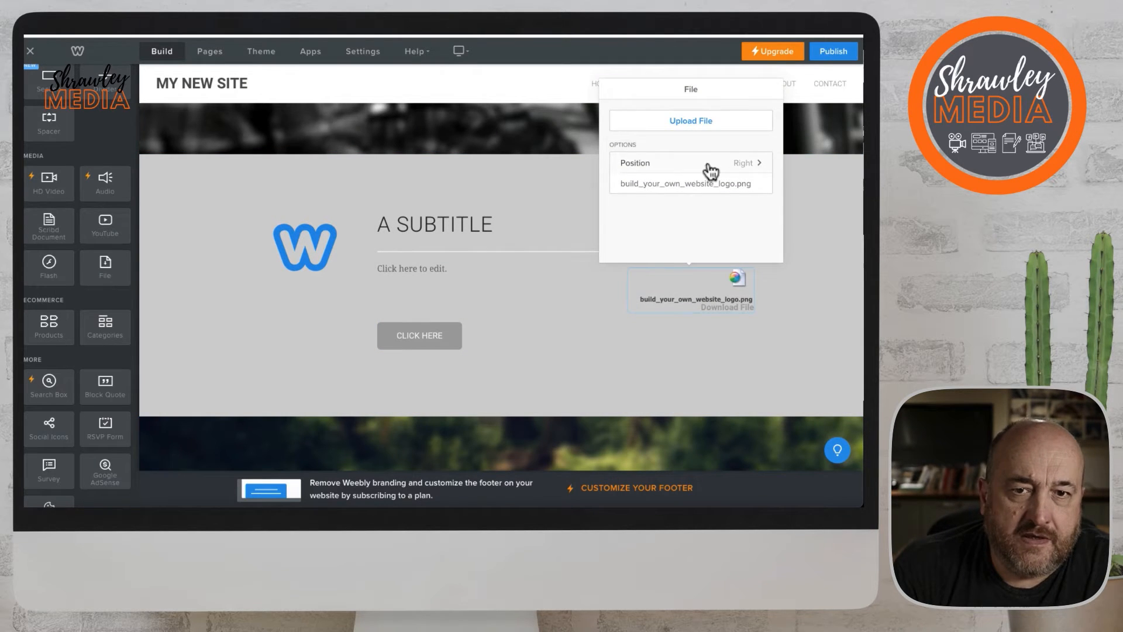
mouse_move(671, 135)
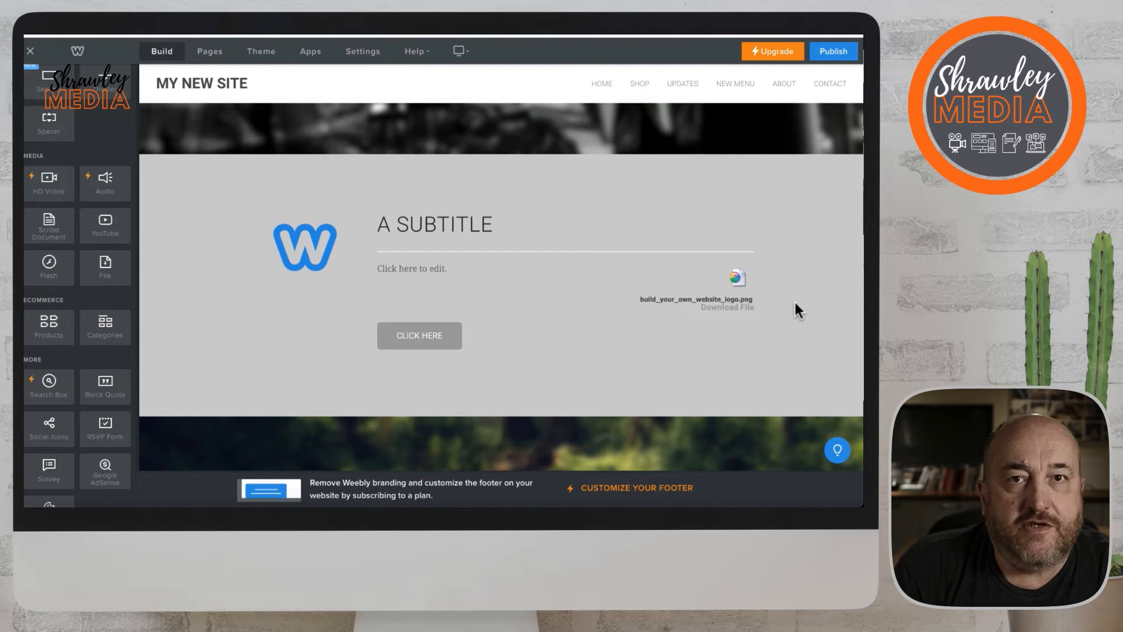
mouse_move(108, 263)
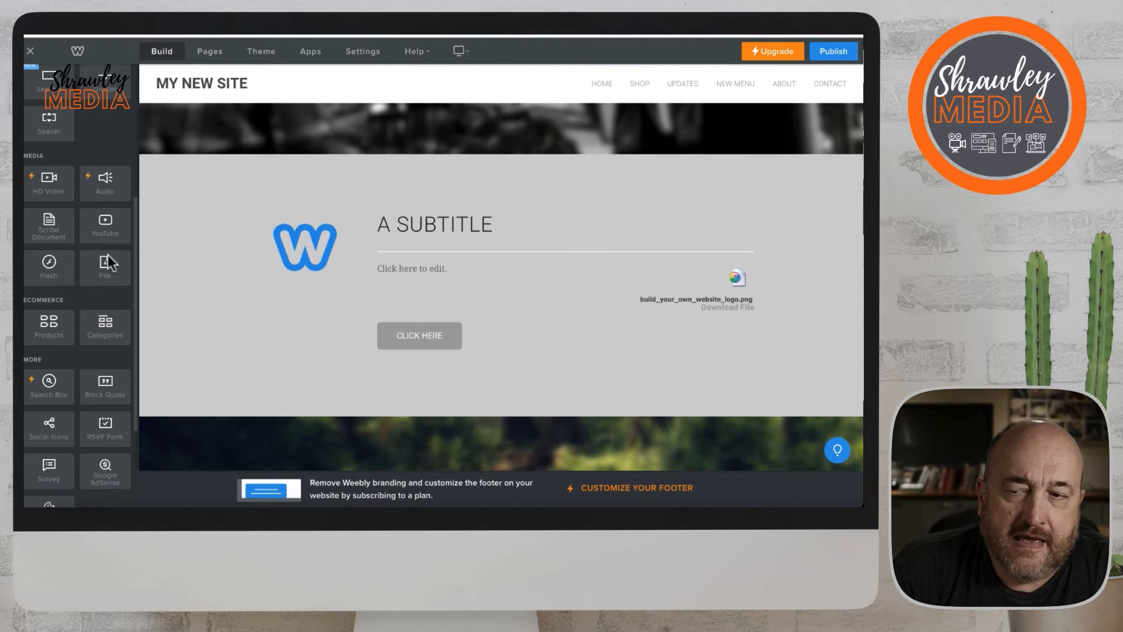
mouse_move(70, 327)
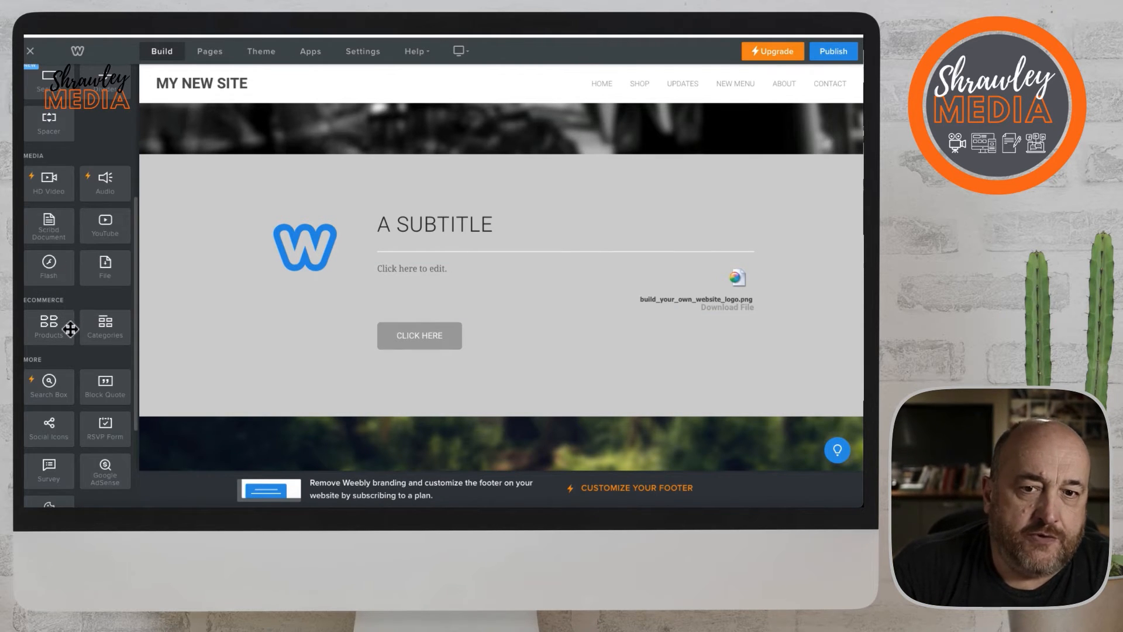
Step: Upload Build your own website logo.png from the computer into the new image element
scroll(up, 3)
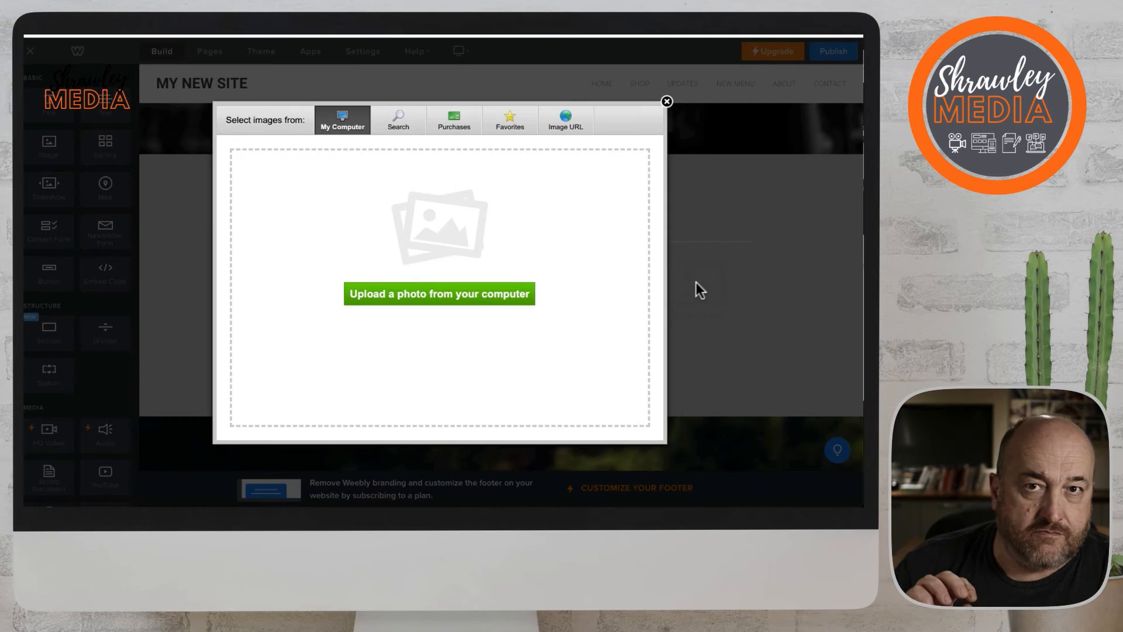
click(438, 293)
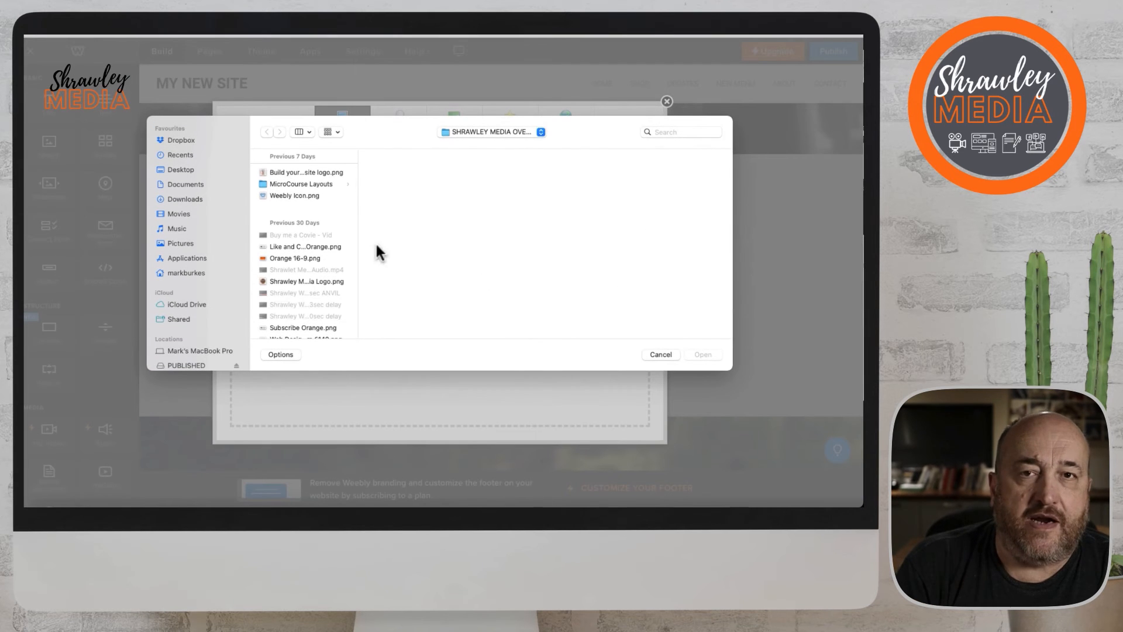
click(305, 172)
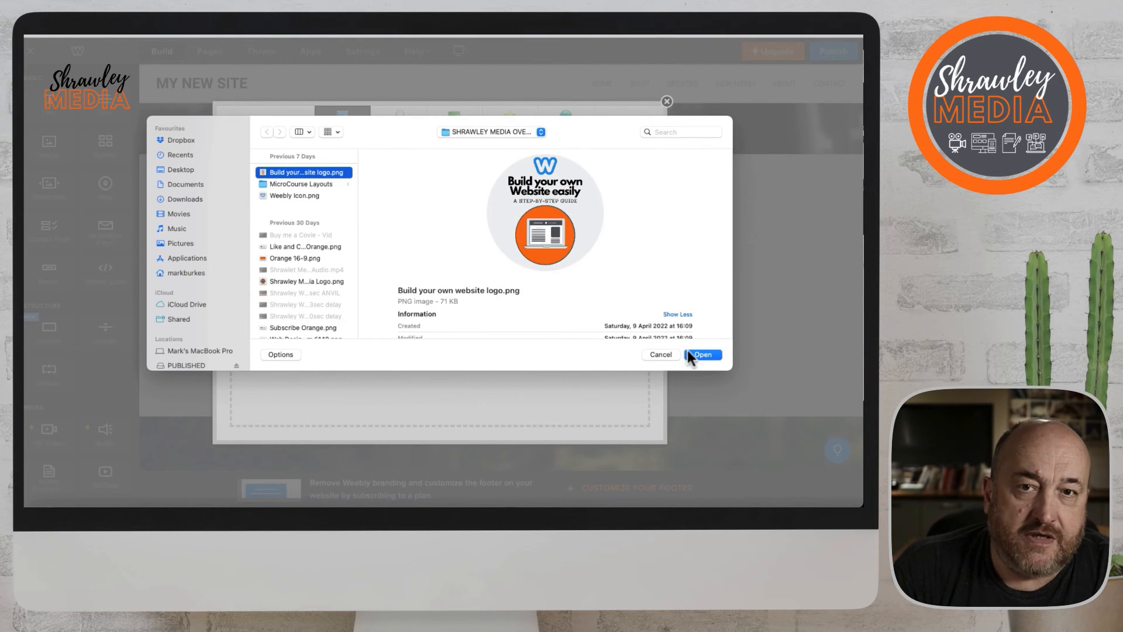
click(702, 355)
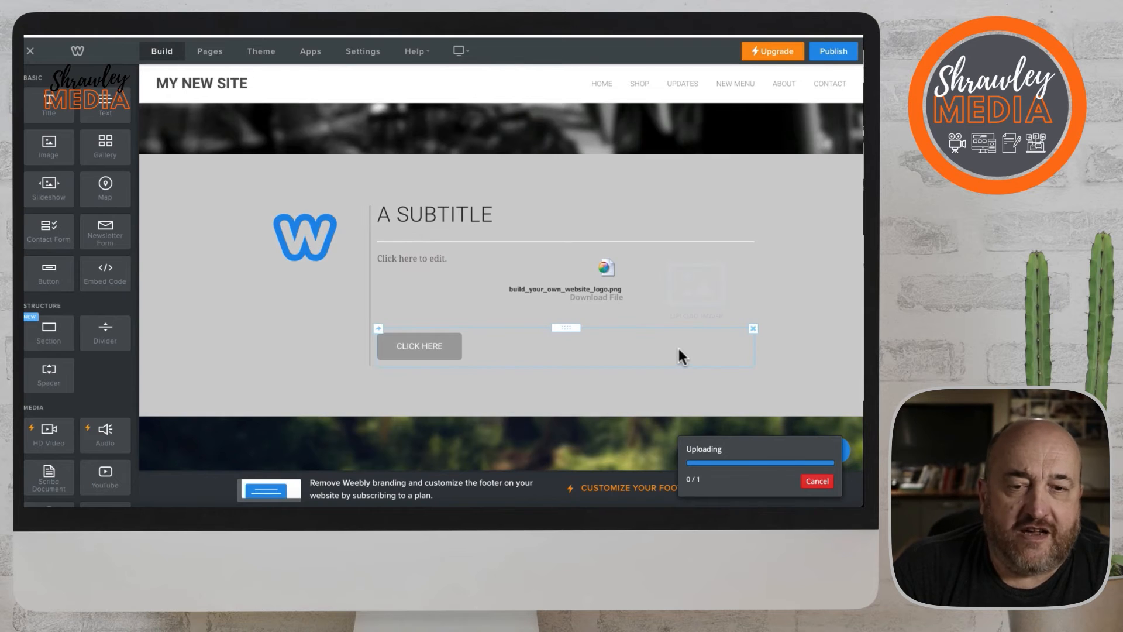
mouse_move(664, 337)
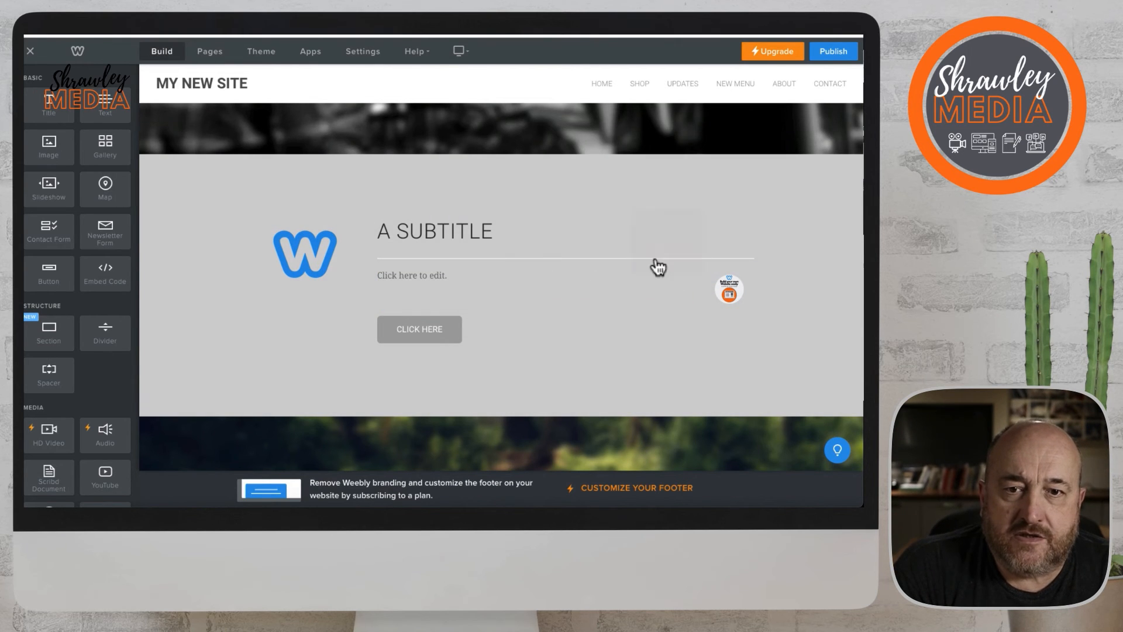
Step: Set the logo image's link to Website URL with the Insert URL field ready for entry
click(729, 289)
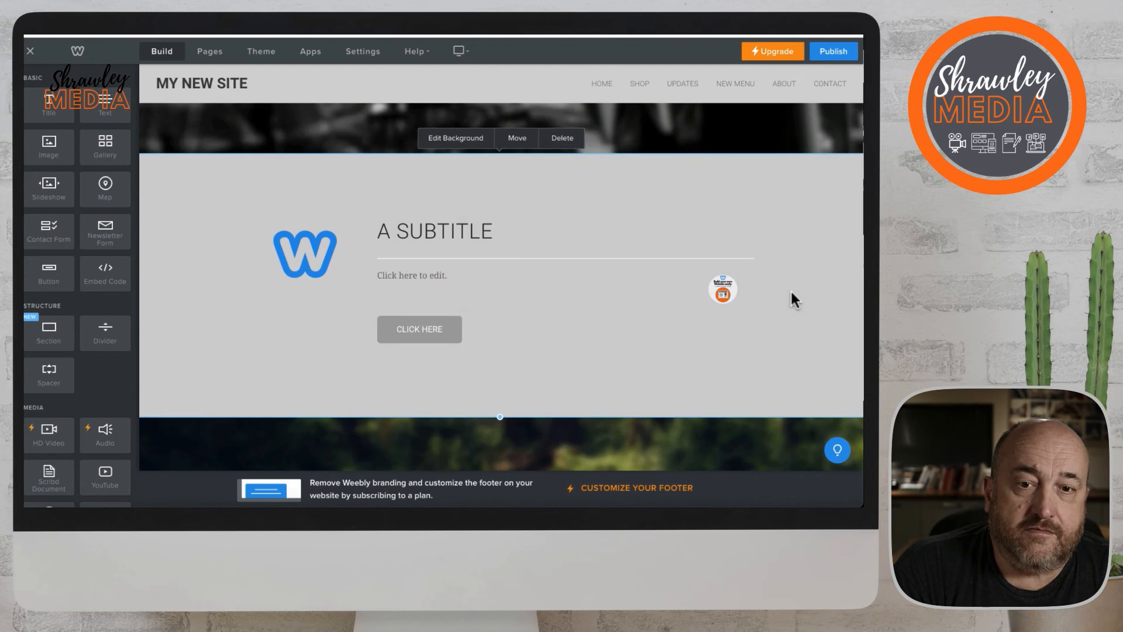
click(722, 289)
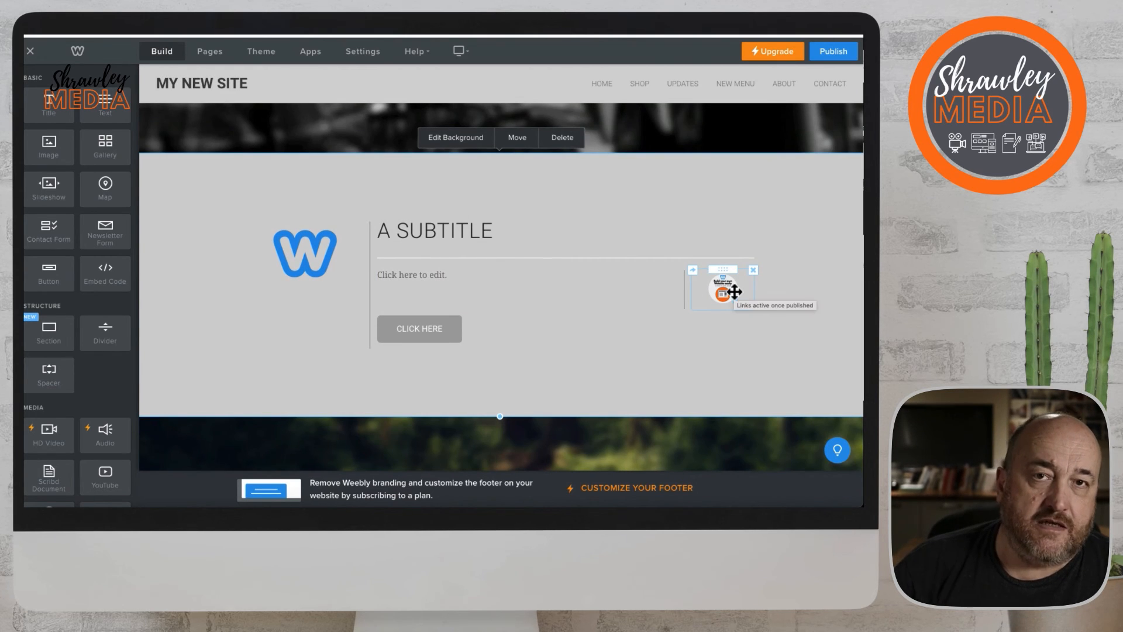
click(722, 289)
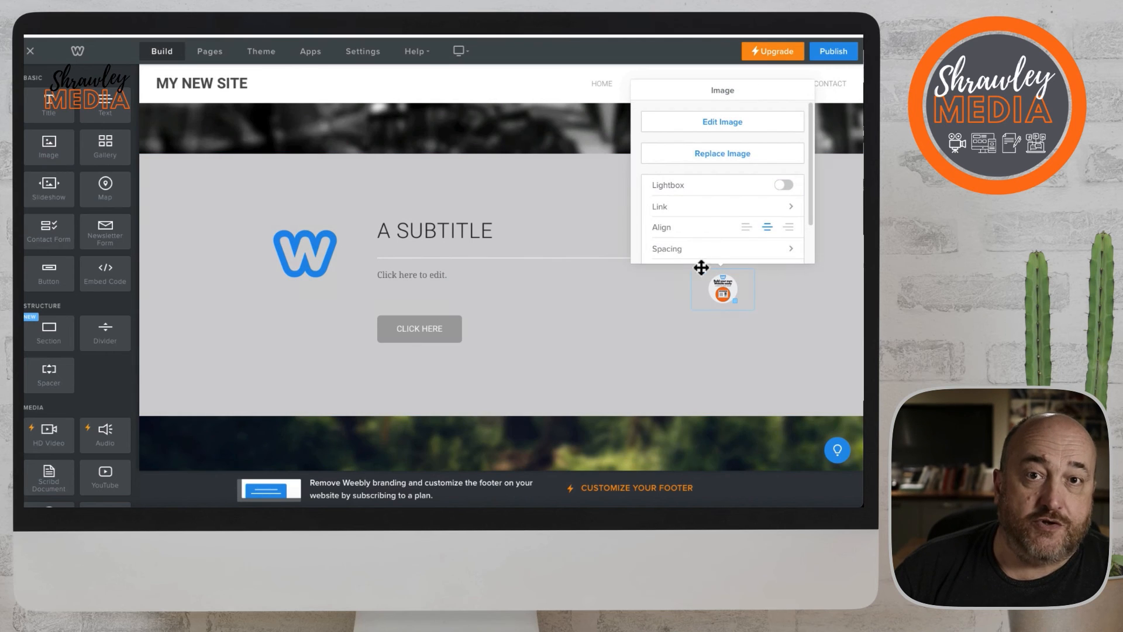
click(722, 206)
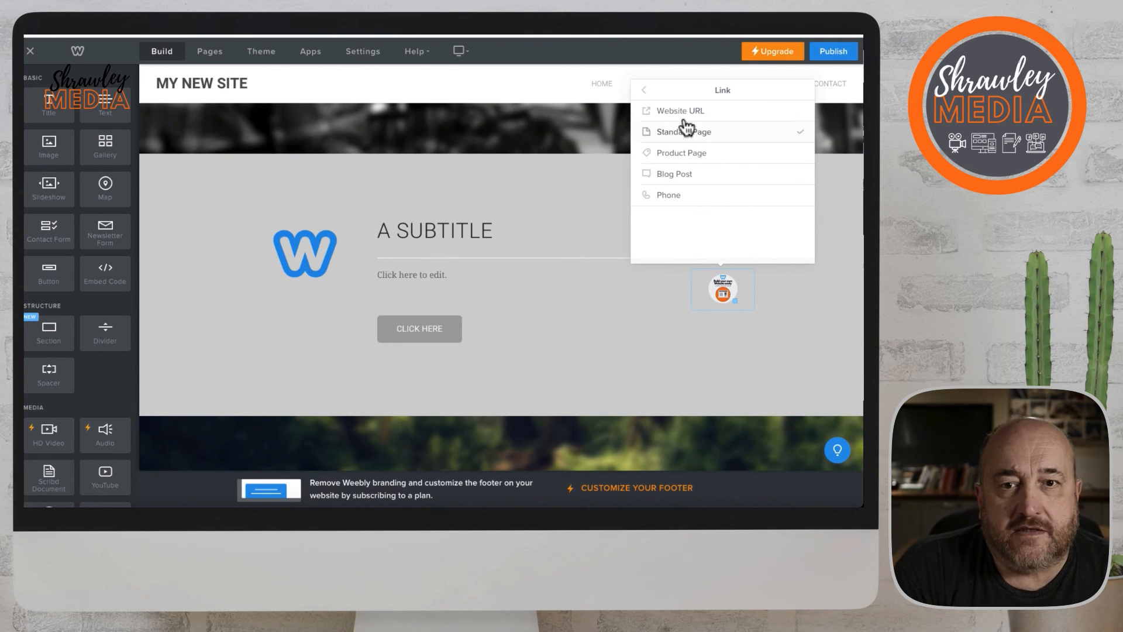
click(679, 110)
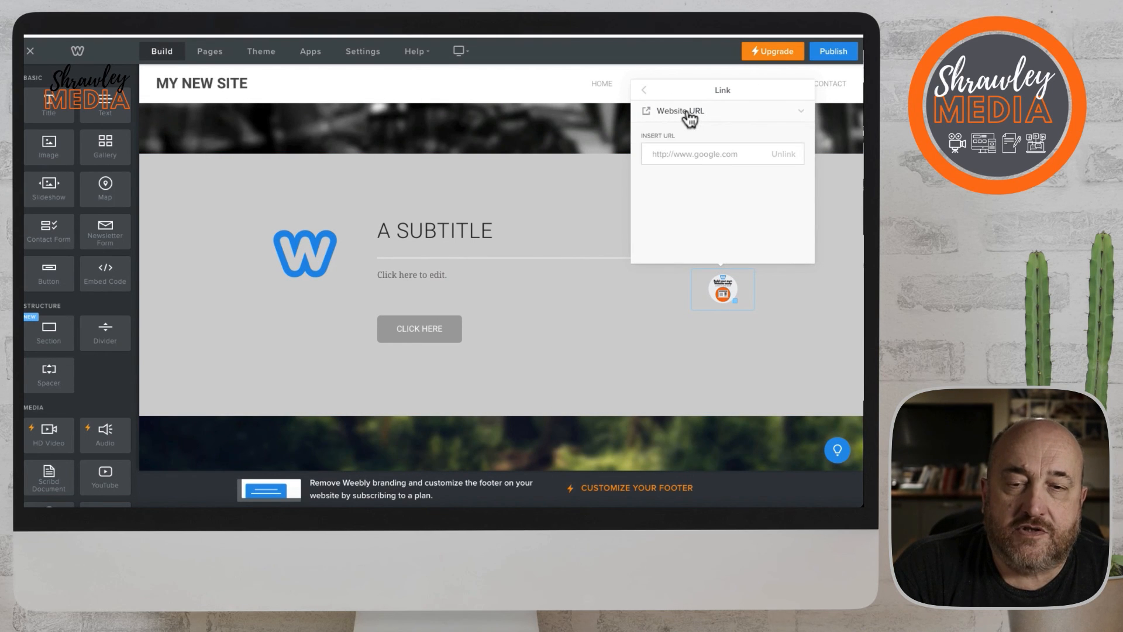
click(716, 153)
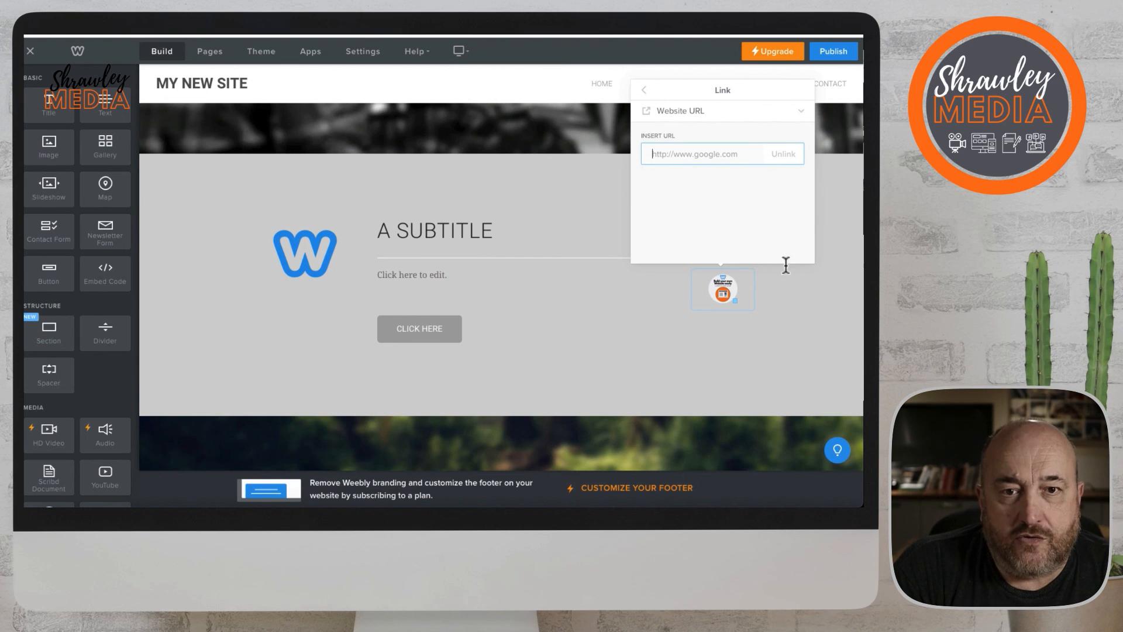
mouse_move(793, 279)
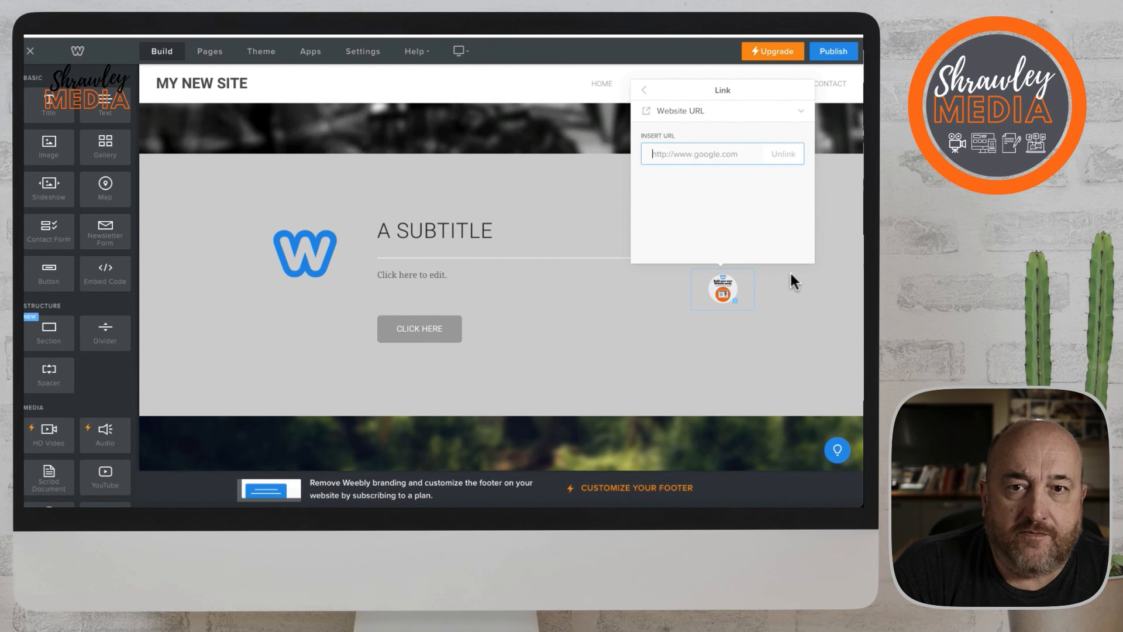
mouse_move(834, 222)
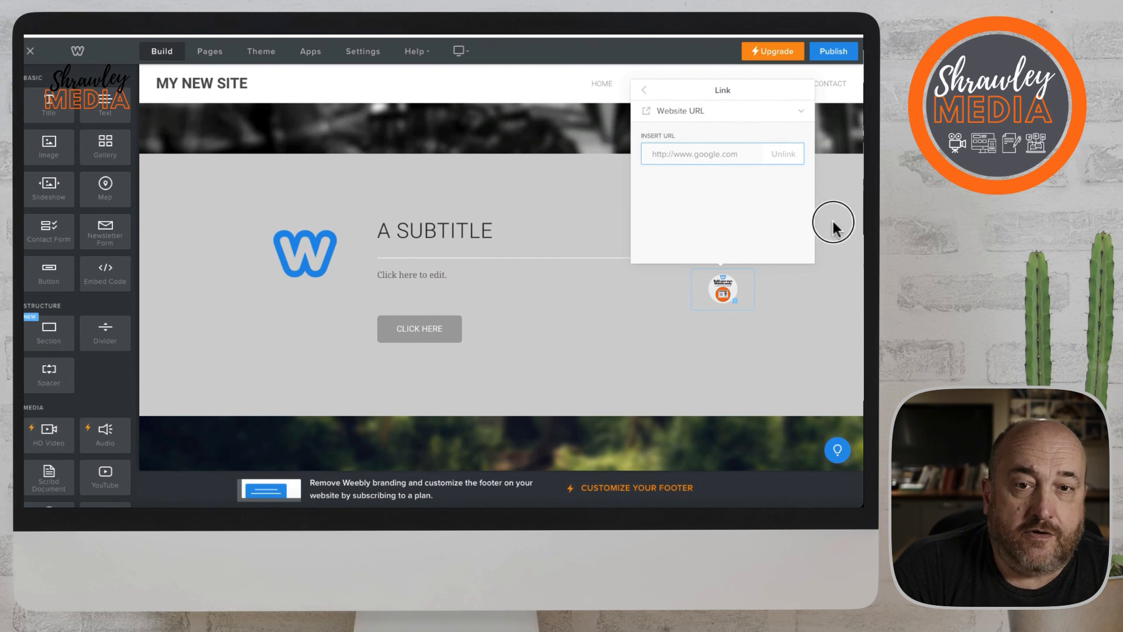